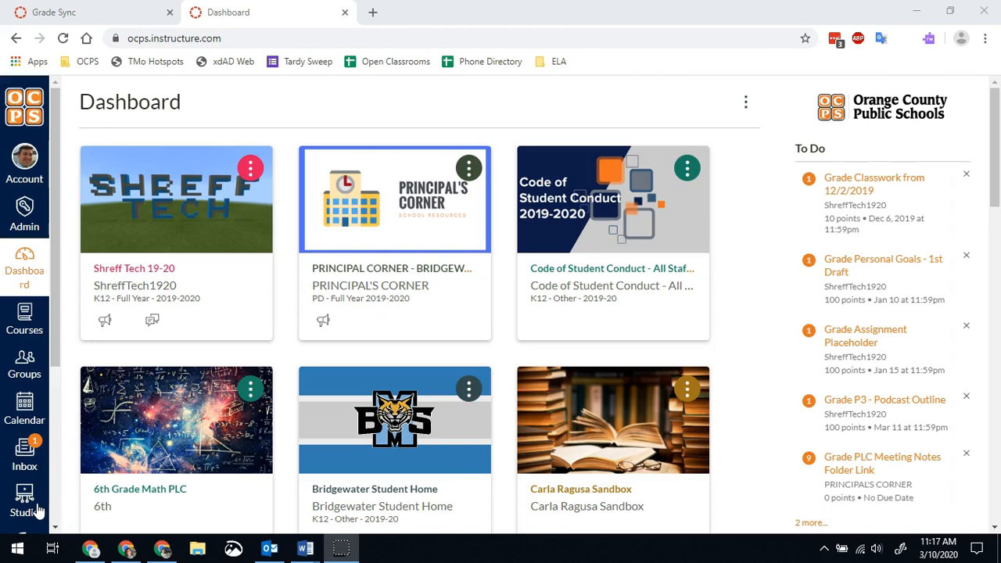
{"action": "mouse_move", "coordinate": [135, 273]}
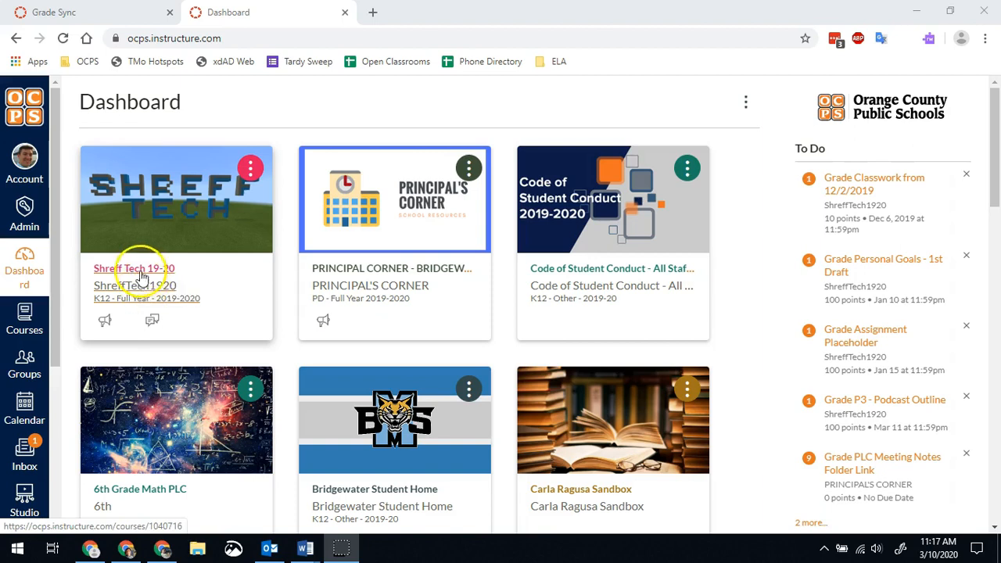
- Open the Shreff Tech 19-20 course from its dashboard card
{"action": "left_click", "coordinate": [133, 269]}
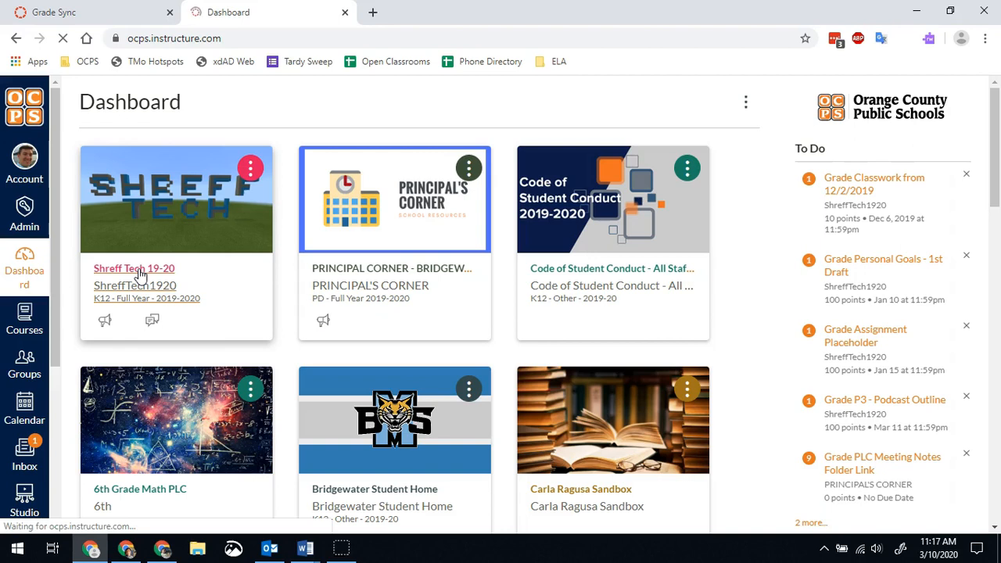
{"action": "left_click", "coordinate": [135, 269]}
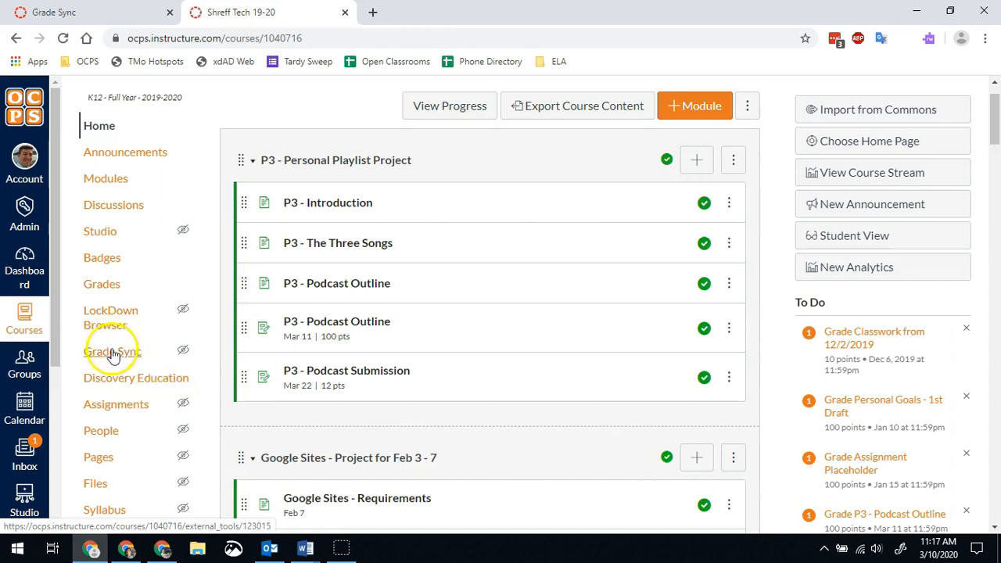
{"action": "mouse_move", "coordinate": [103, 357]}
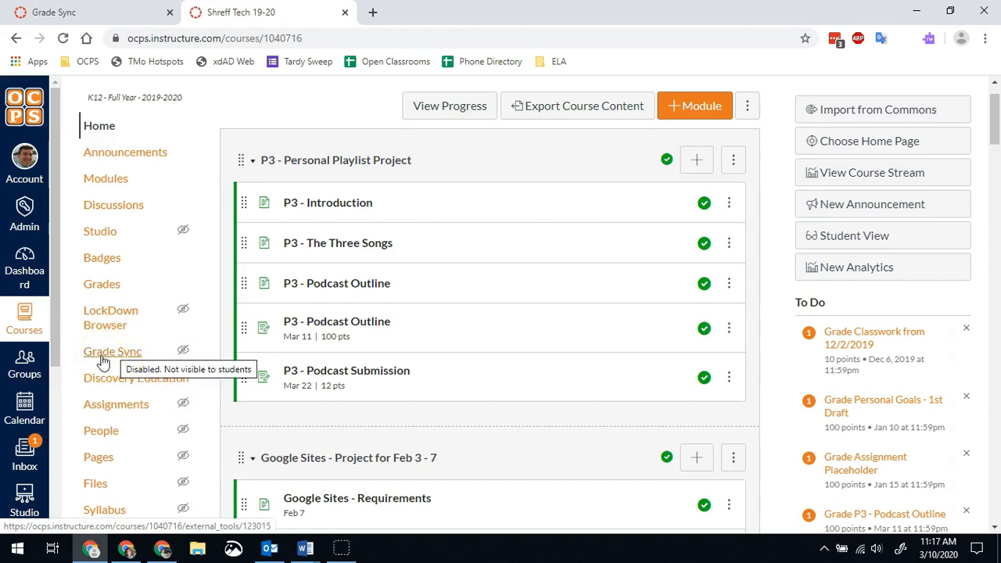
- Show the Grade Sync History tab listing recent sync runs and their statuses
{"action": "left_click", "coordinate": [113, 351]}
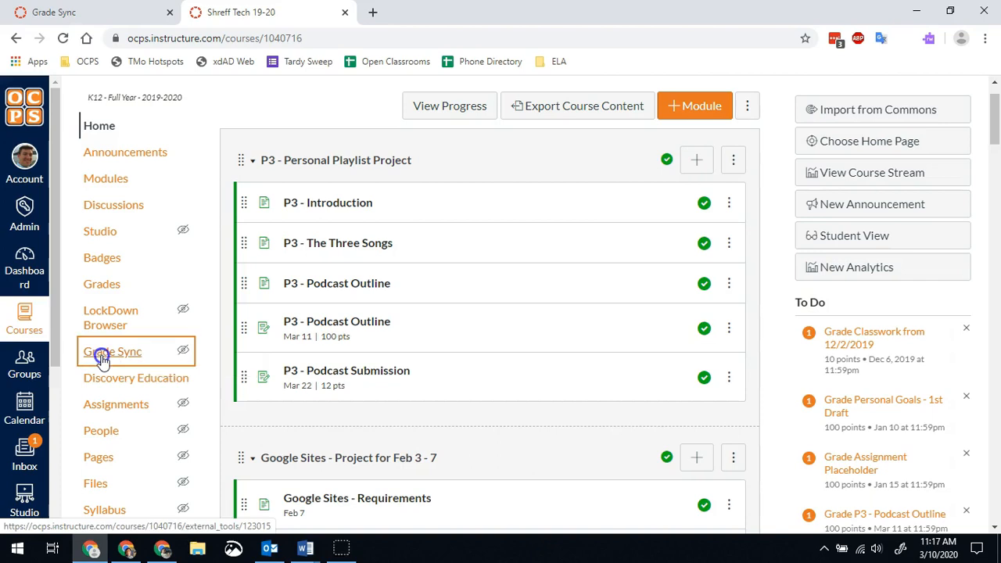
{"action": "left_click", "coordinate": [113, 352]}
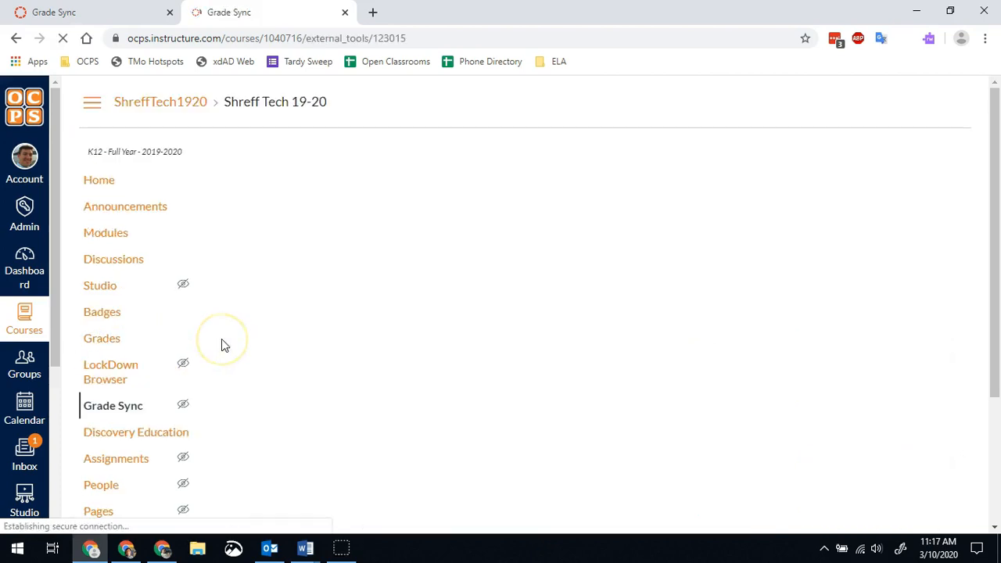
{"action": "left_click", "coordinate": [113, 405]}
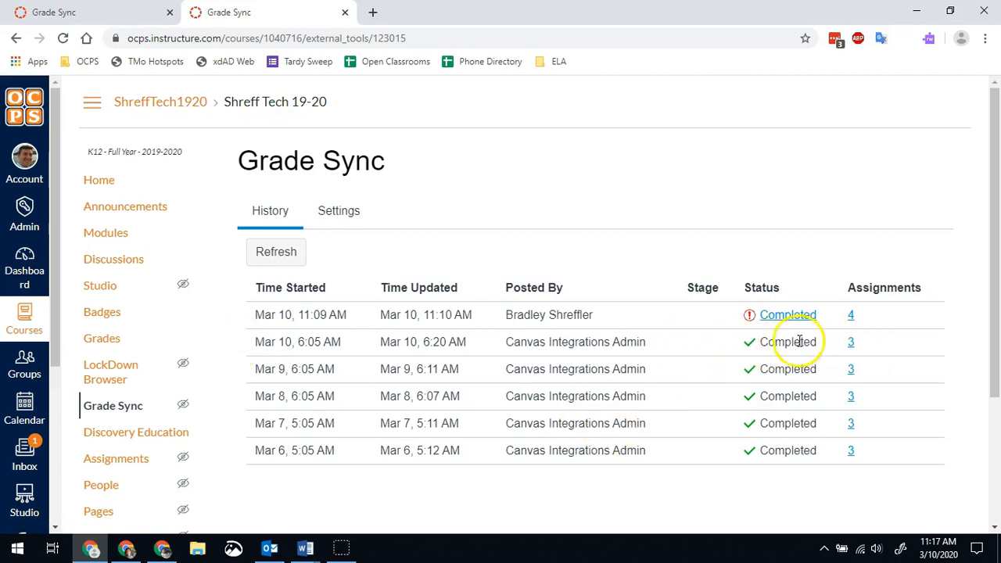
{"action": "mouse_move", "coordinate": [810, 340]}
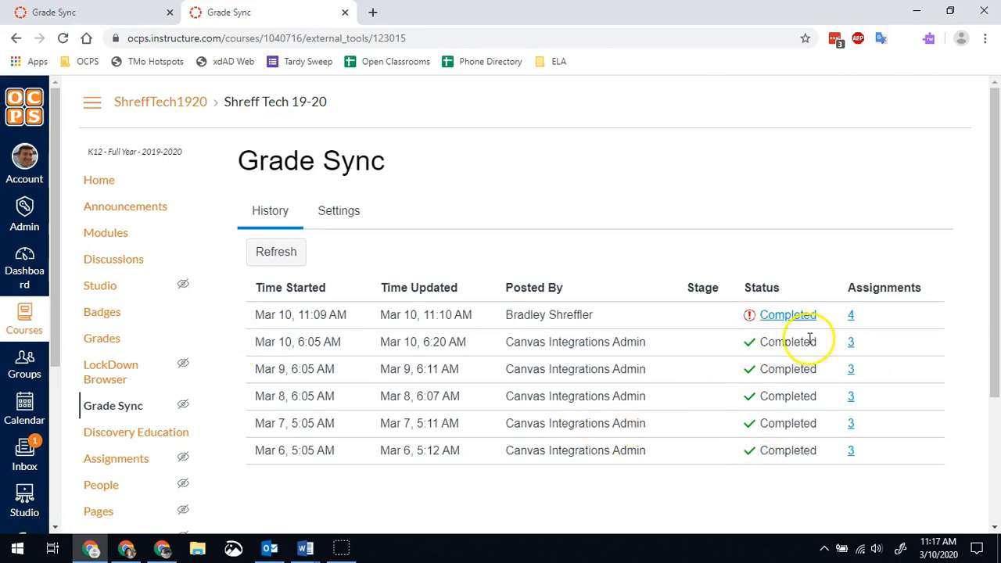
{"action": "mouse_move", "coordinate": [776, 341]}
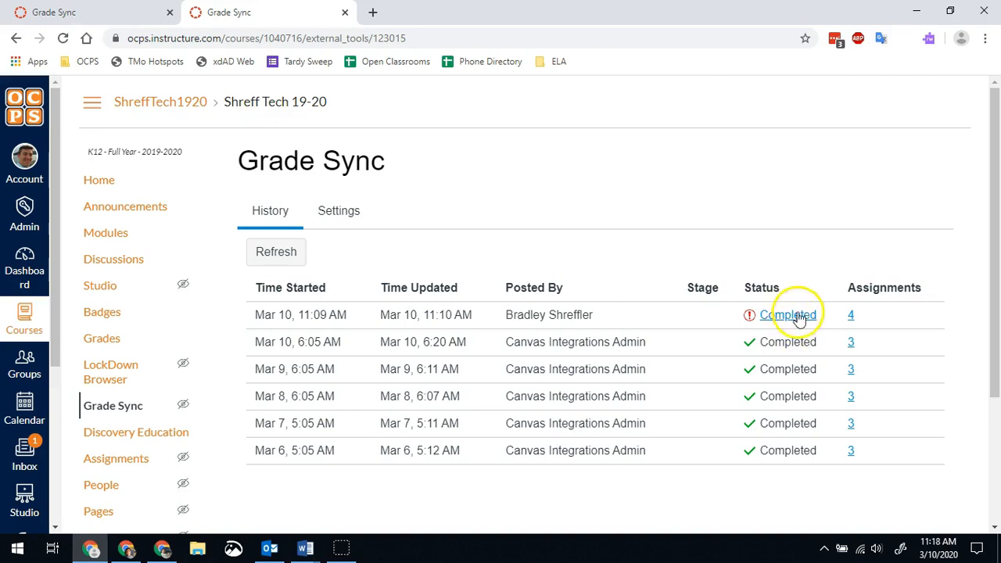
{"action": "mouse_move", "coordinate": [752, 324]}
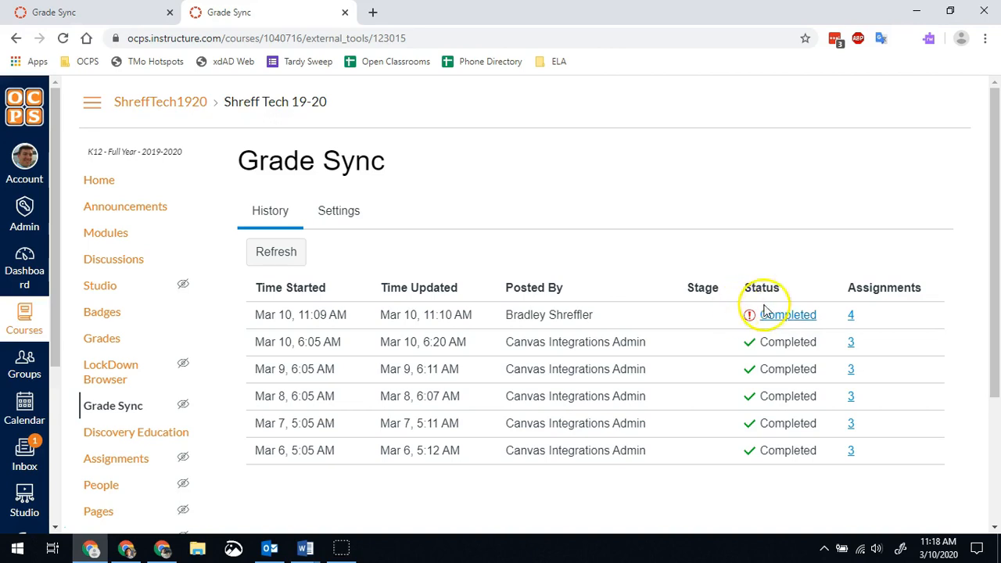
{"action": "left_click", "coordinate": [791, 316]}
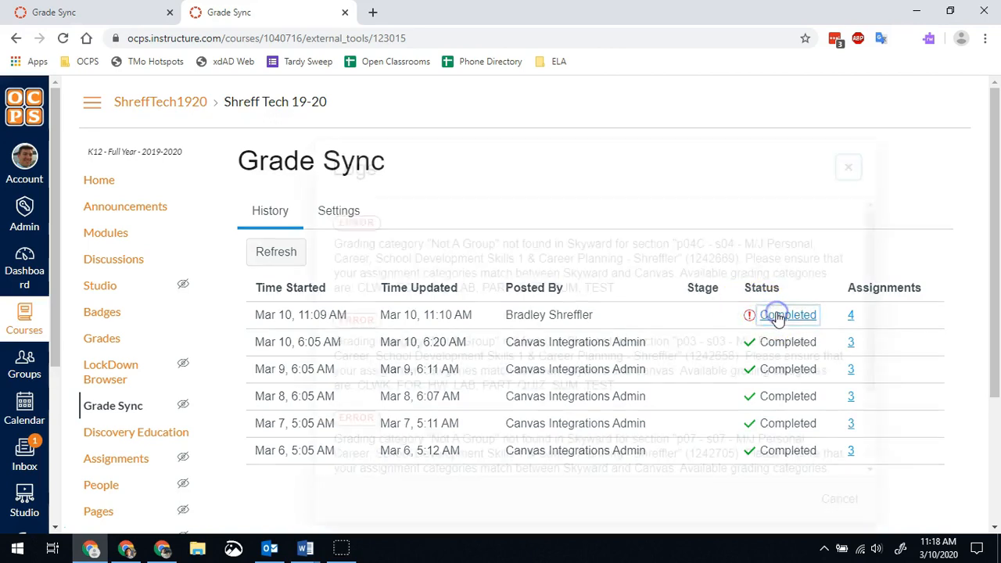
{"action": "left_click", "coordinate": [791, 316]}
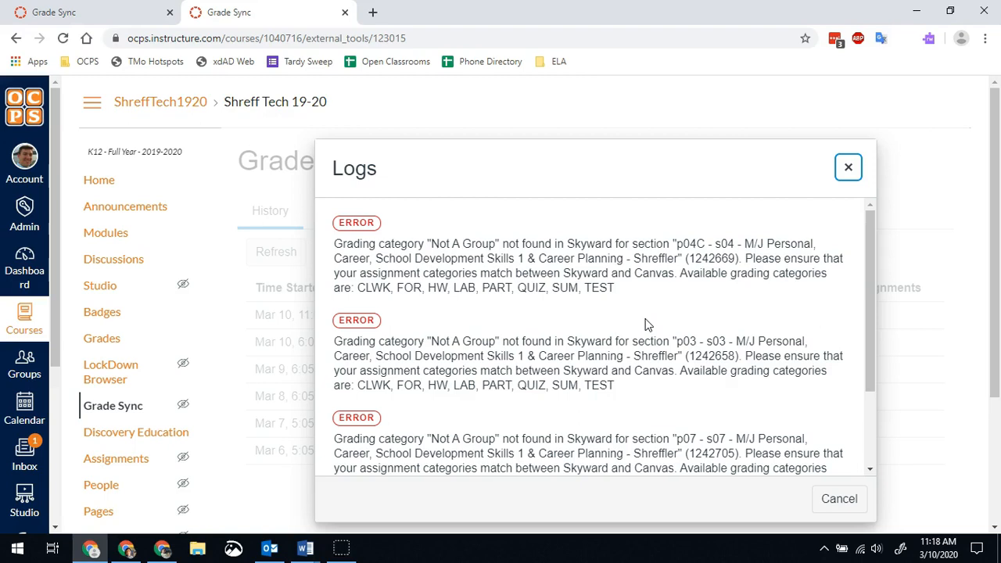
{"action": "mouse_move", "coordinate": [342, 290]}
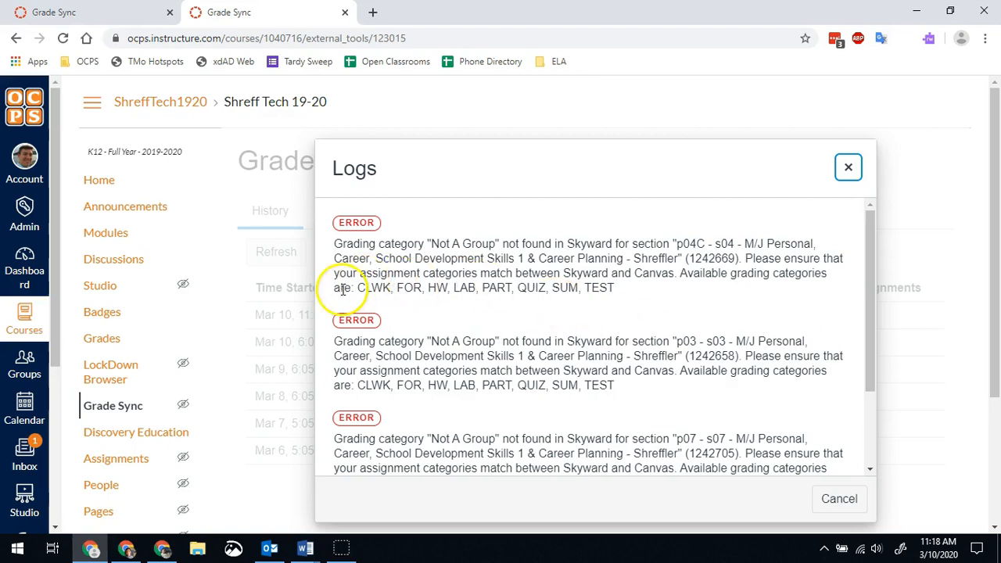
{"action": "mouse_move", "coordinate": [432, 239]}
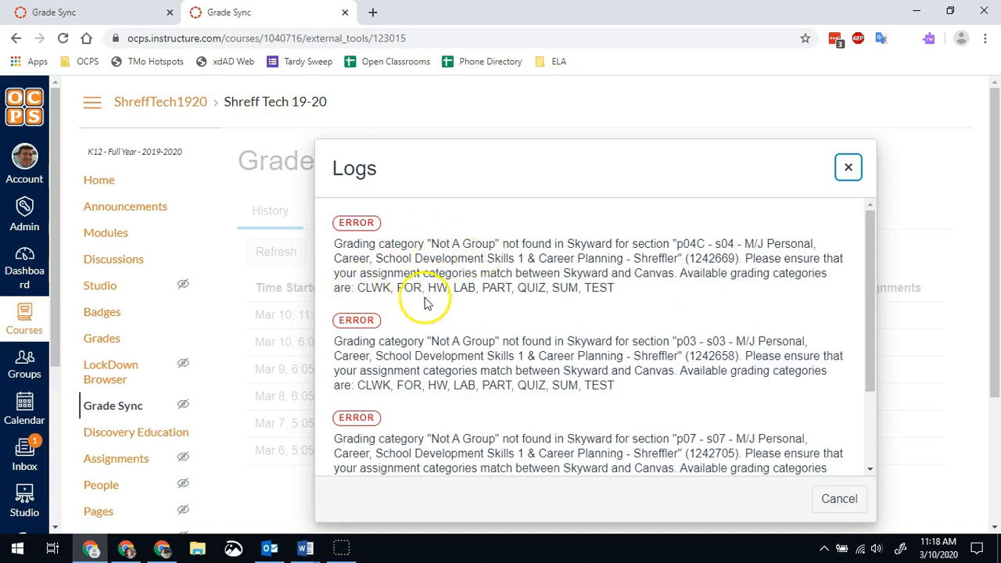
{"action": "mouse_move", "coordinate": [535, 288]}
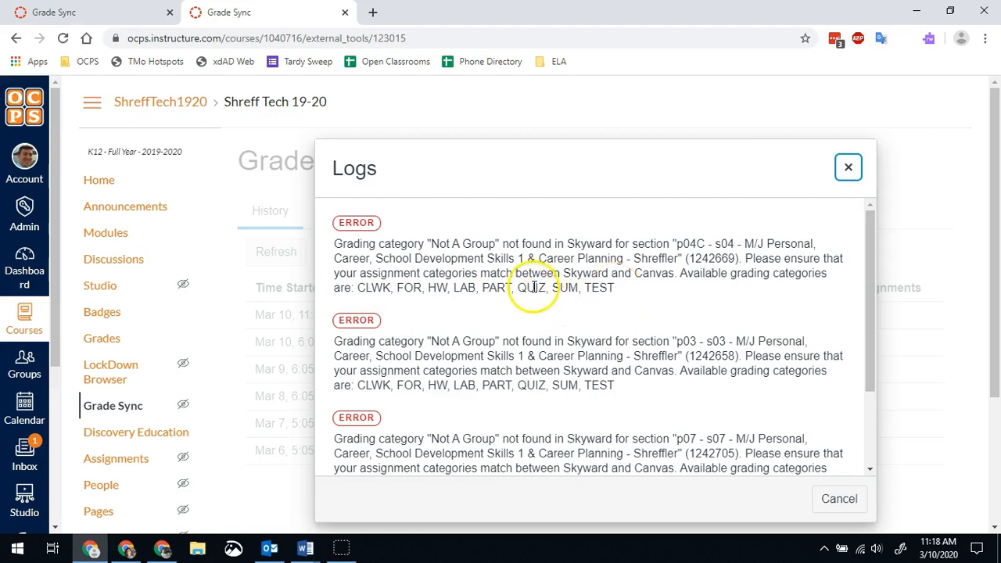
{"action": "mouse_move", "coordinate": [493, 292]}
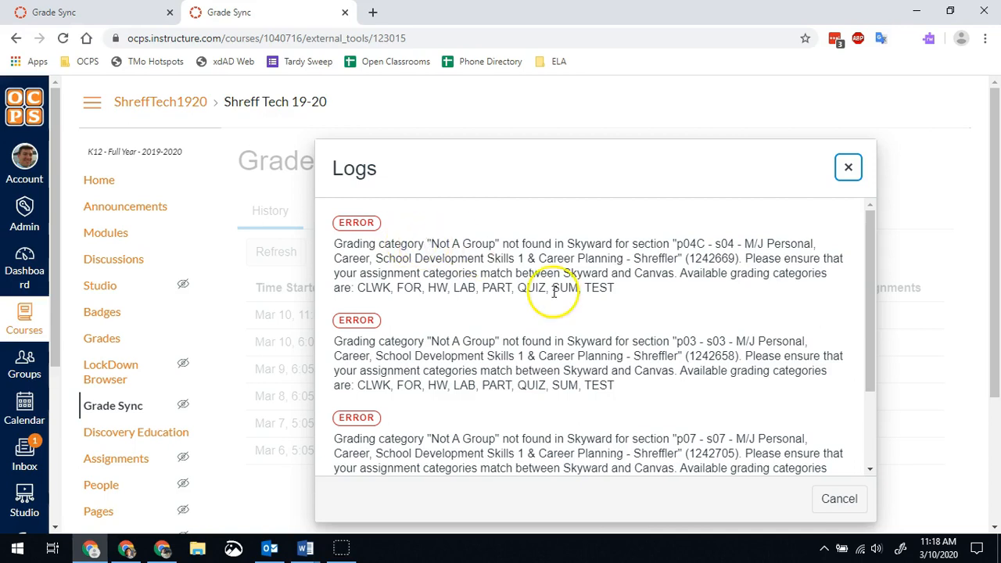
{"action": "left_click", "coordinate": [848, 166]}
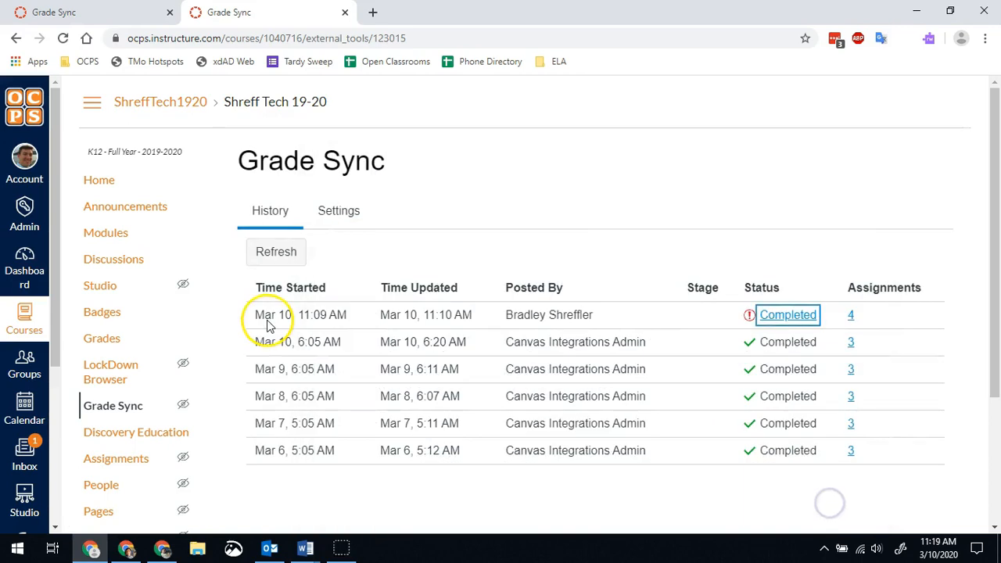
- Filter the assignments list to Quarter 3 and start moving 'Not an Assignment' toward the Classwork group
{"action": "scroll", "scroll_direction": "down", "scroll_amount": 3}
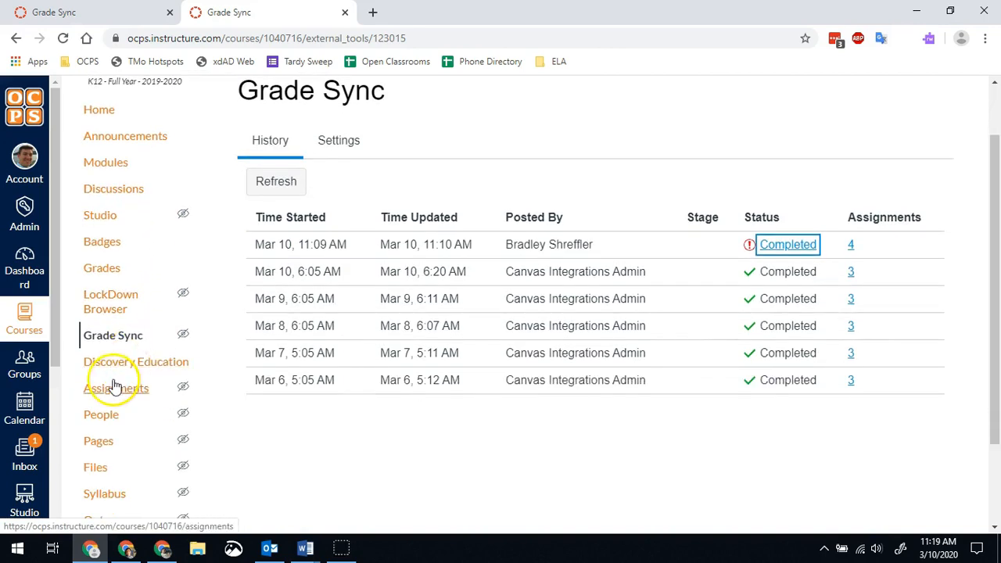
{"action": "left_click", "coordinate": [115, 388]}
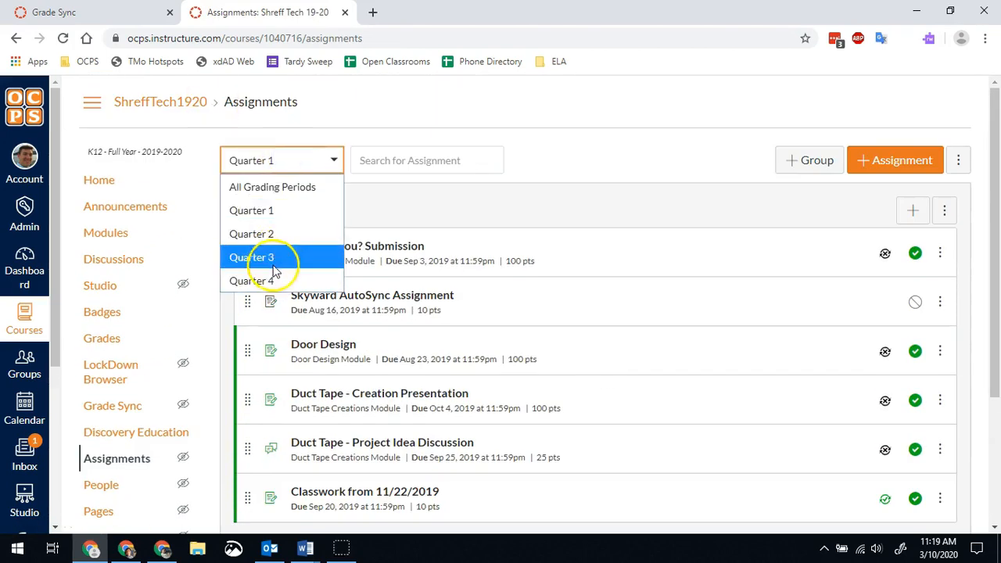
{"action": "left_click", "coordinate": [250, 256]}
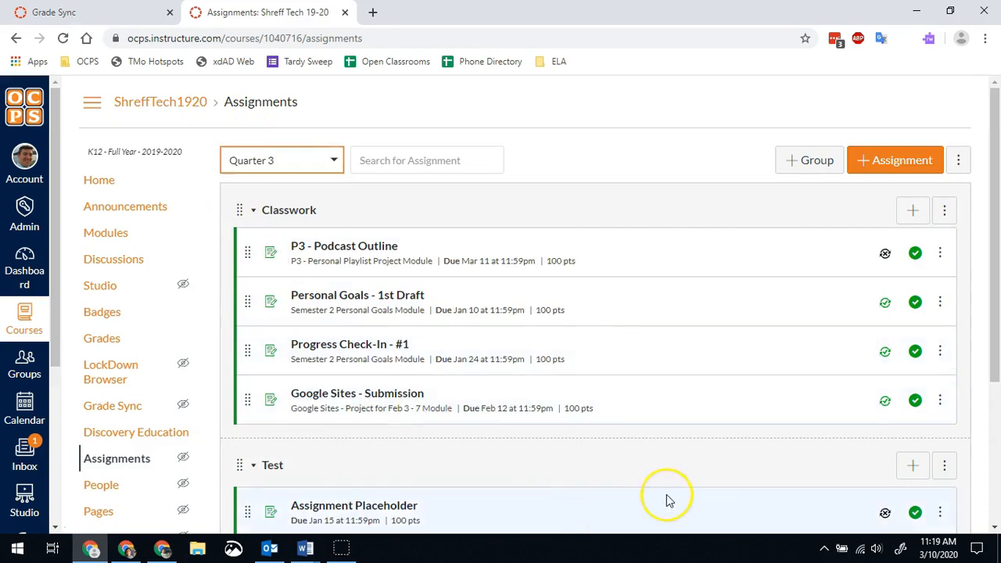
{"action": "scroll", "scroll_direction": "down", "scroll_amount": 3}
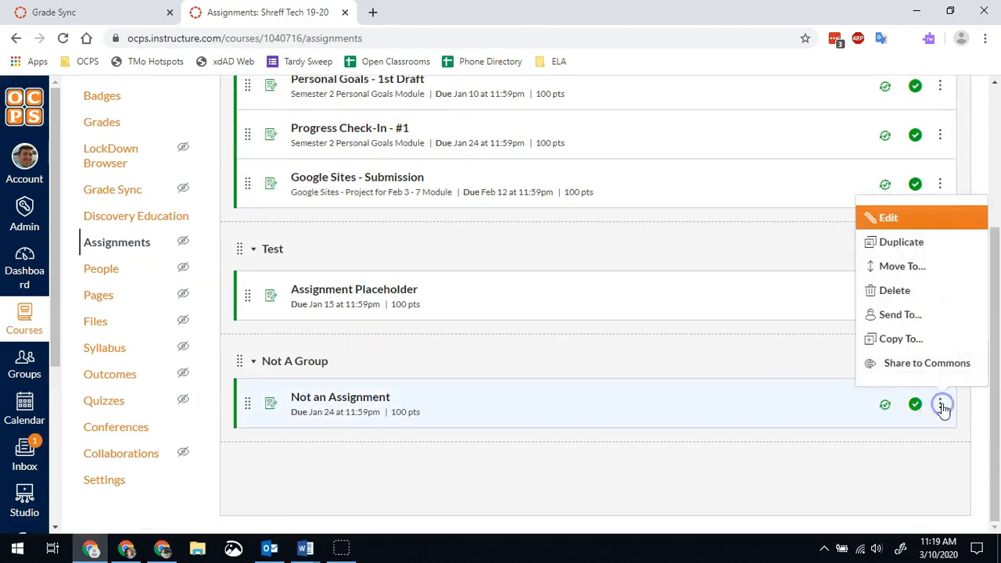
{"action": "mouse_move", "coordinate": [900, 266]}
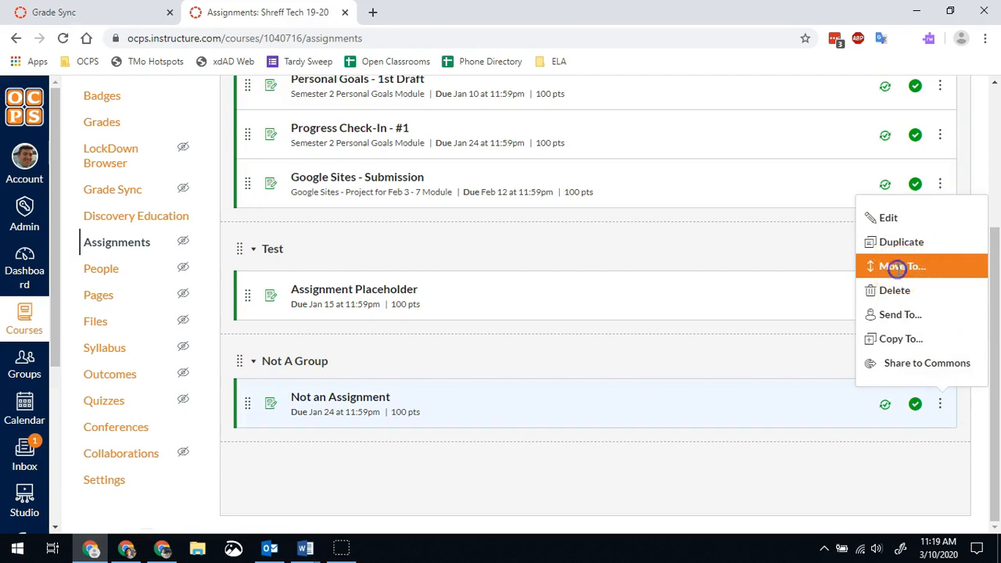
{"action": "left_click", "coordinate": [901, 266]}
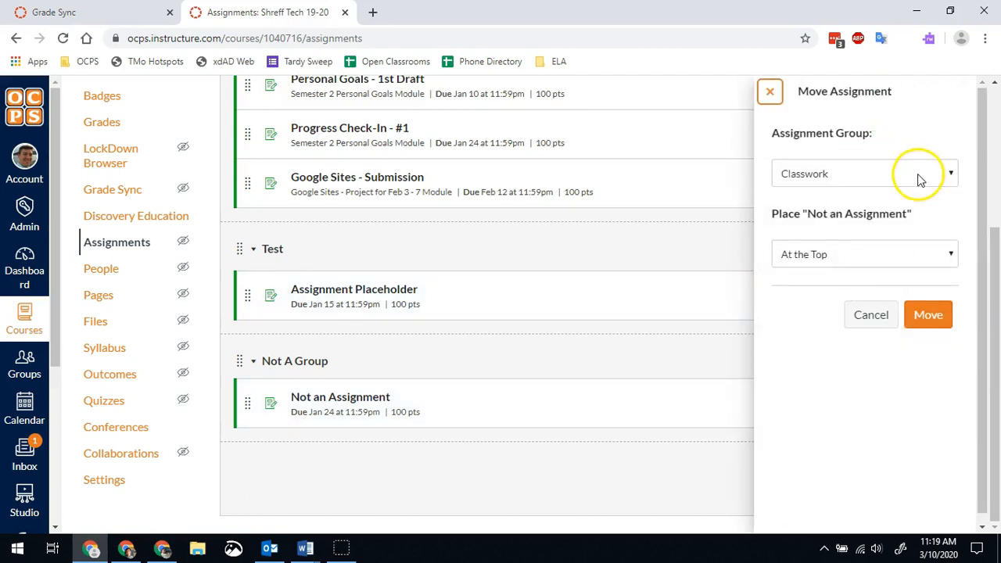
- Move 'Not an Assignment' to the top of the Classwork group, then reach the page options with Assignment Groups Weight
{"action": "left_click", "coordinate": [928, 315]}
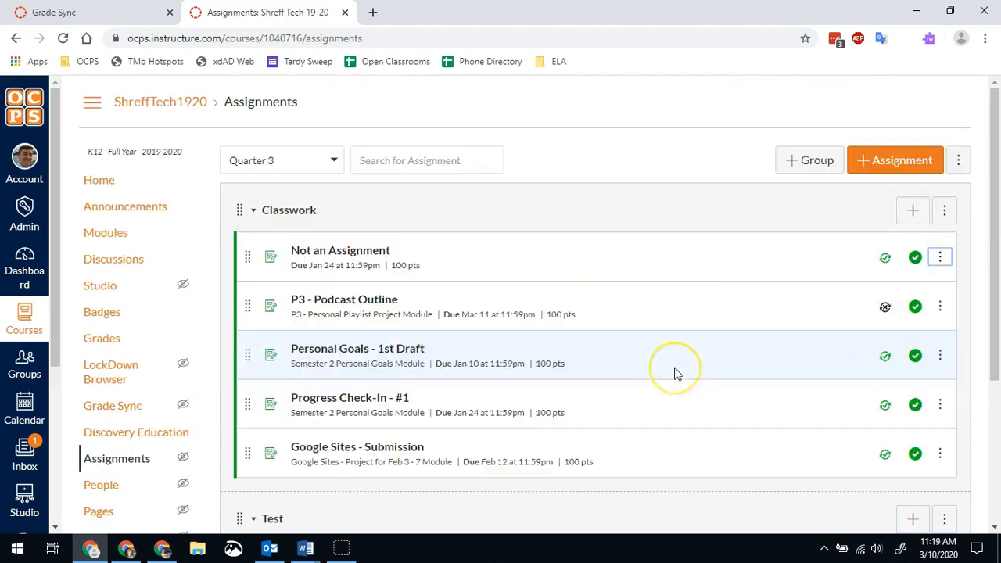
{"action": "scroll", "scroll_direction": "down", "scroll_amount": 3}
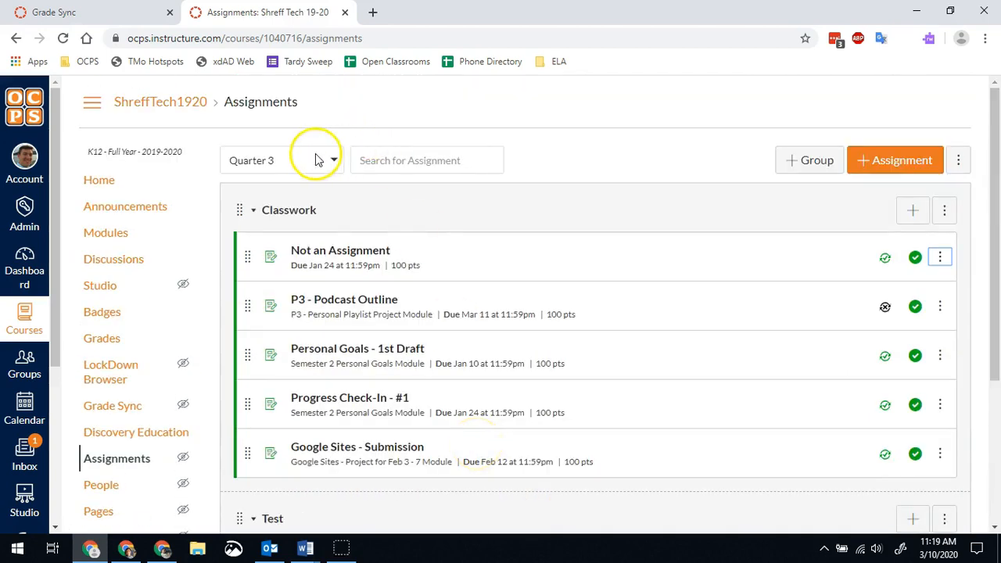
{"action": "left_click", "coordinate": [957, 159]}
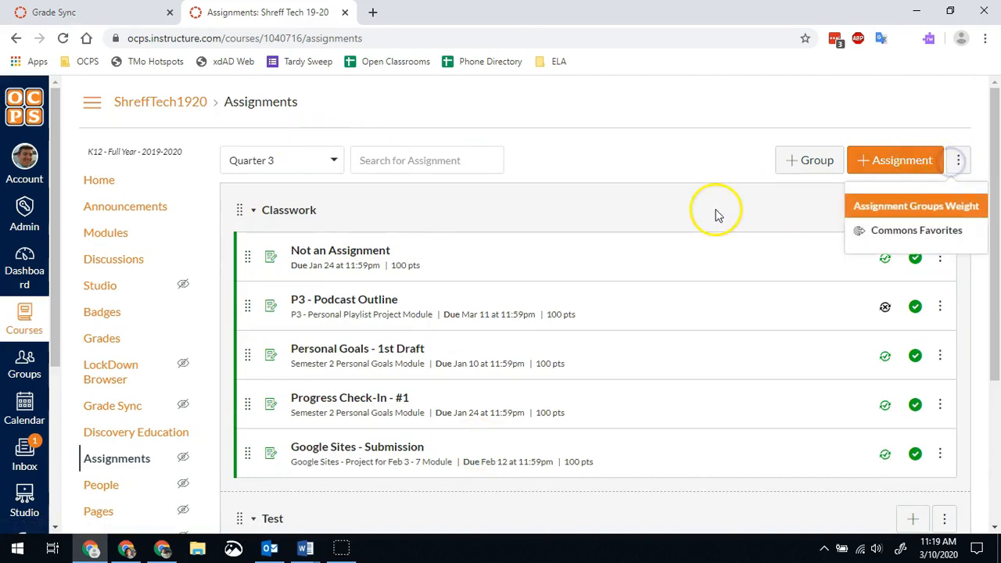
{"action": "mouse_move", "coordinate": [108, 415]}
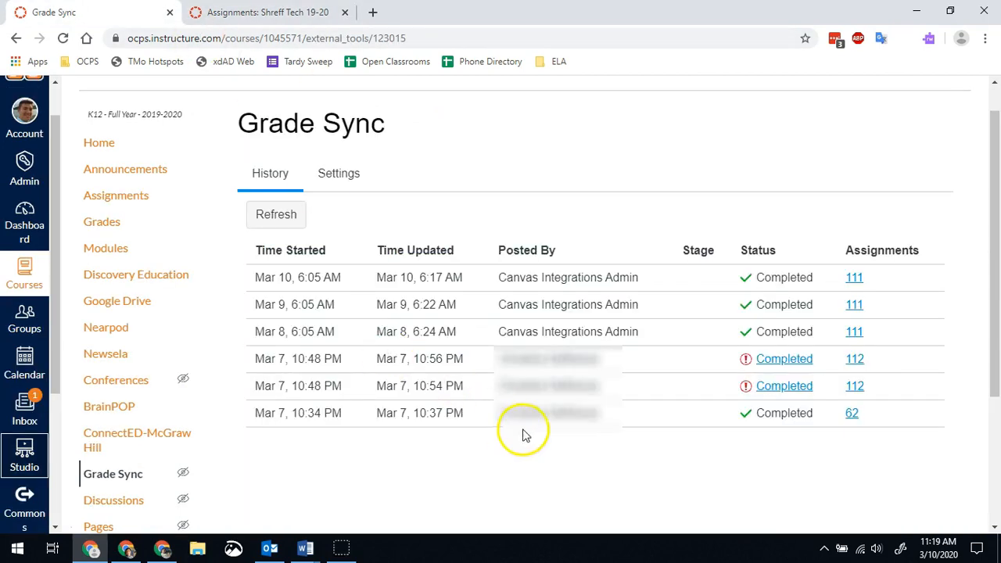
{"action": "mouse_move", "coordinate": [755, 363]}
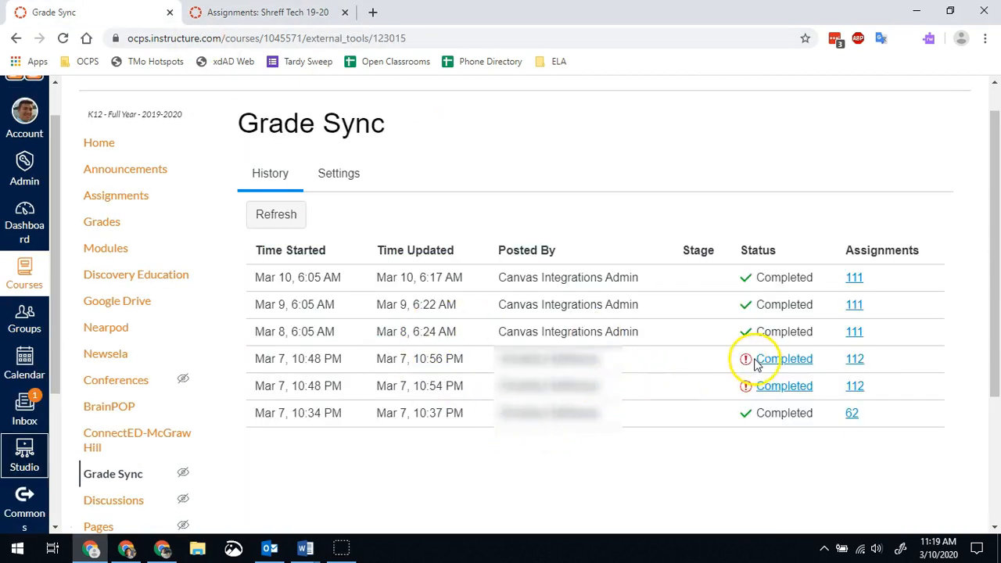
{"action": "mouse_move", "coordinate": [751, 364]}
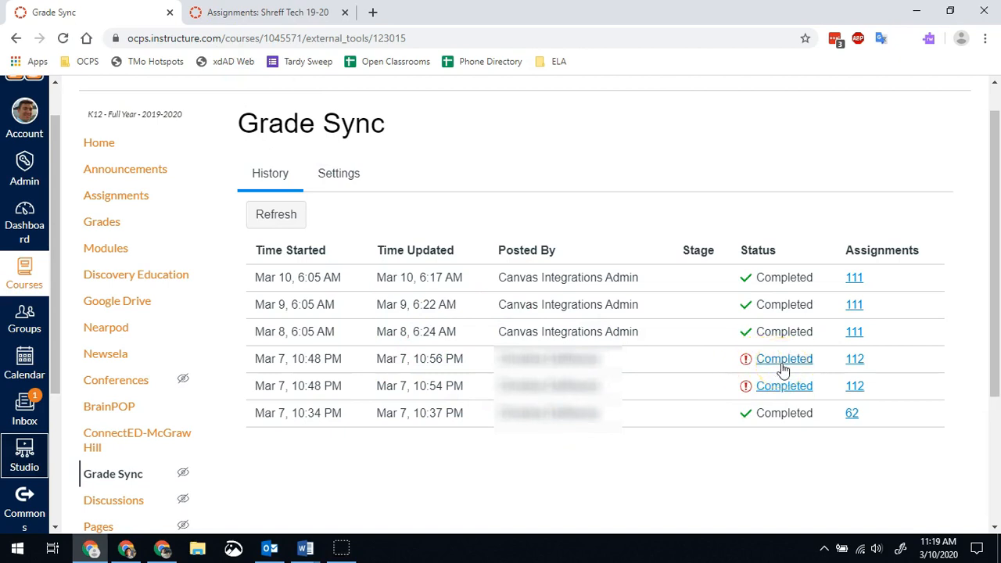
- Review the Mar 7 sync log's date-outside-grading-period errors and close it with Cancel
{"action": "left_click", "coordinate": [784, 358]}
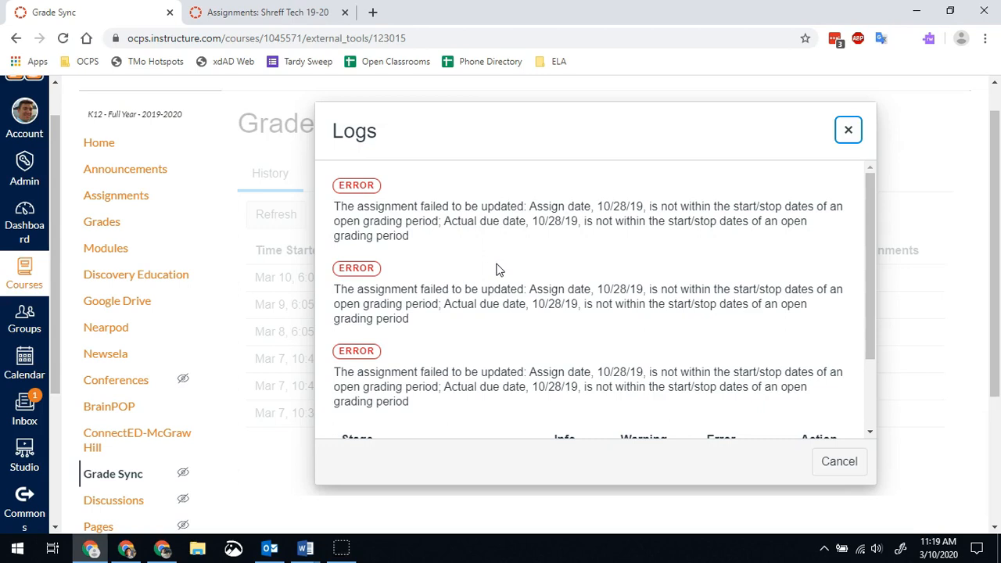
{"action": "scroll", "scroll_direction": "down", "scroll_amount": 3}
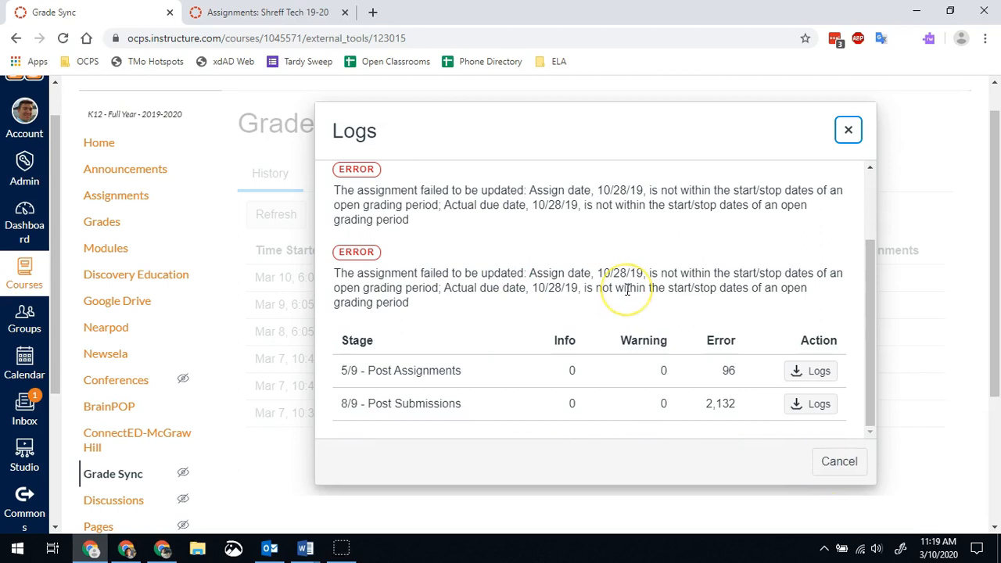
{"action": "mouse_move", "coordinate": [838, 462]}
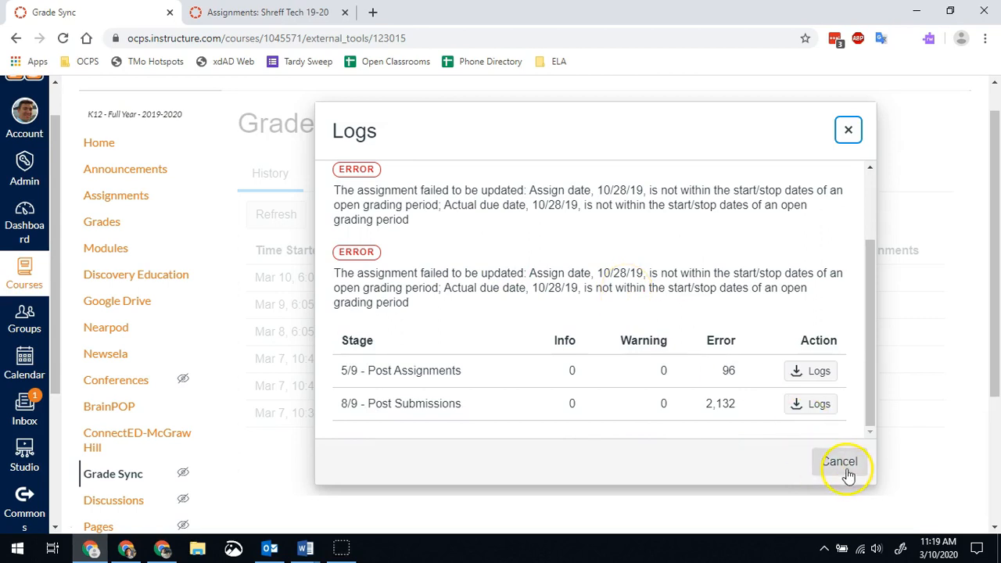
{"action": "left_click", "coordinate": [841, 463]}
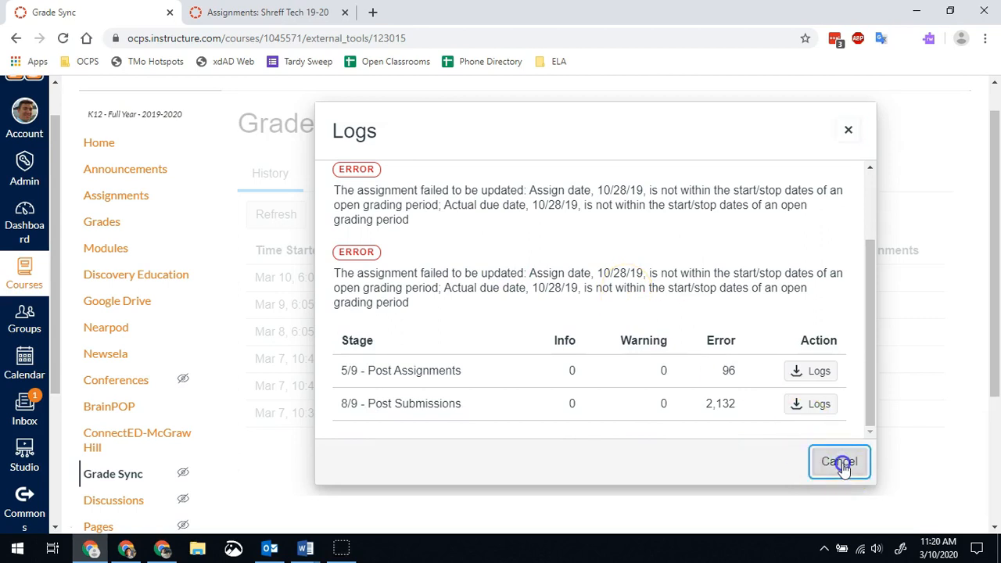
{"action": "left_click", "coordinate": [840, 461]}
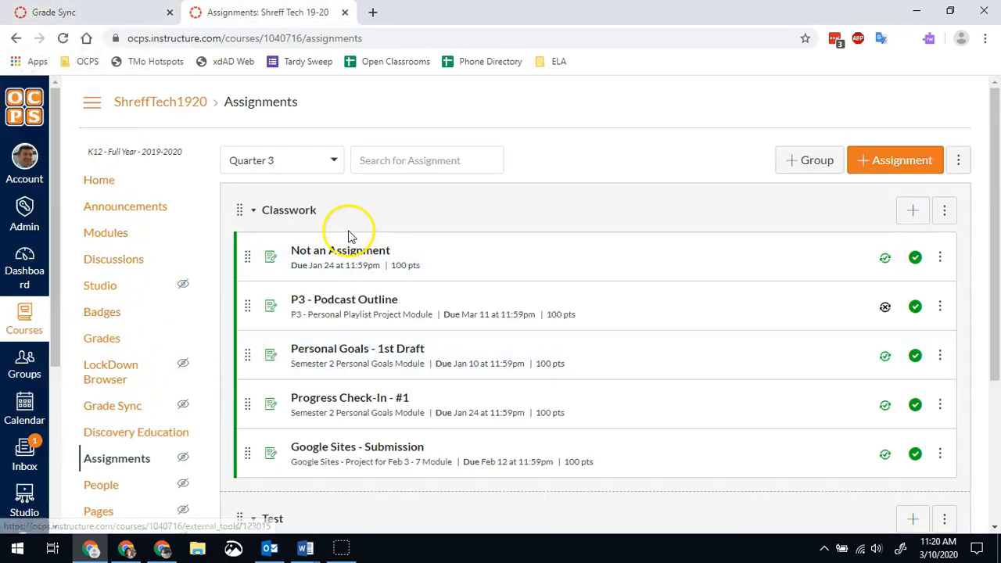
{"action": "mouse_move", "coordinate": [313, 169]}
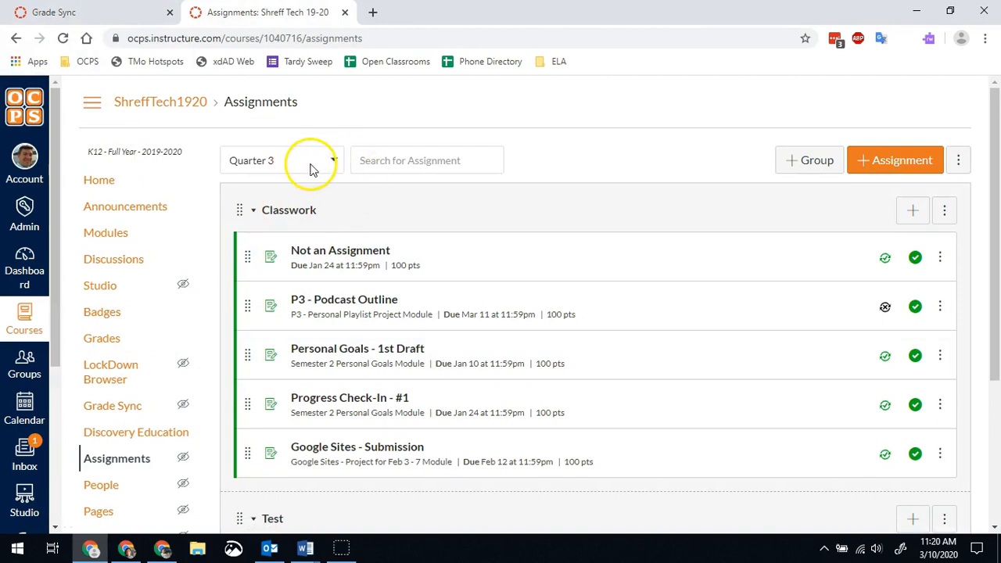
{"action": "left_click", "coordinate": [305, 160]}
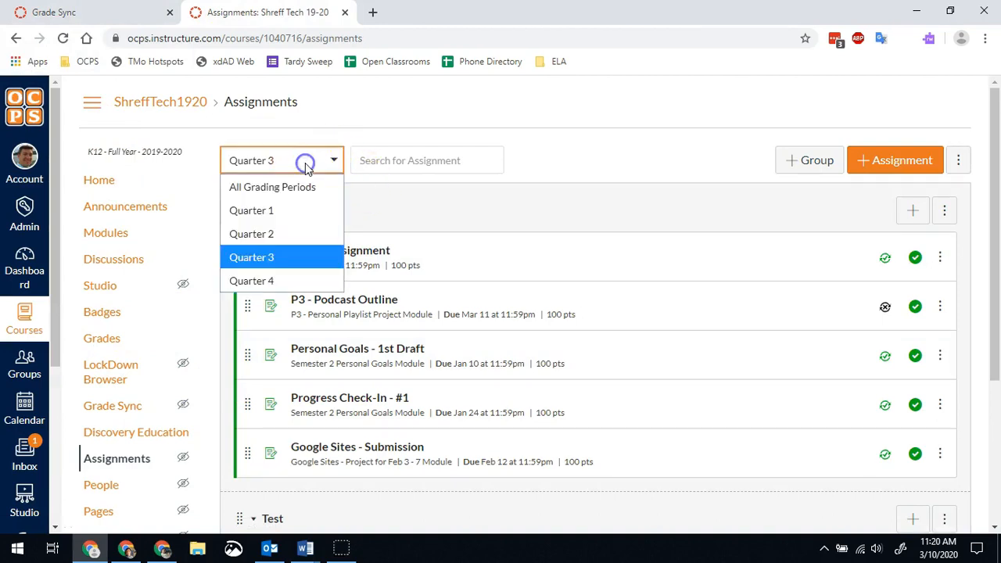
{"action": "left_click", "coordinate": [250, 210]}
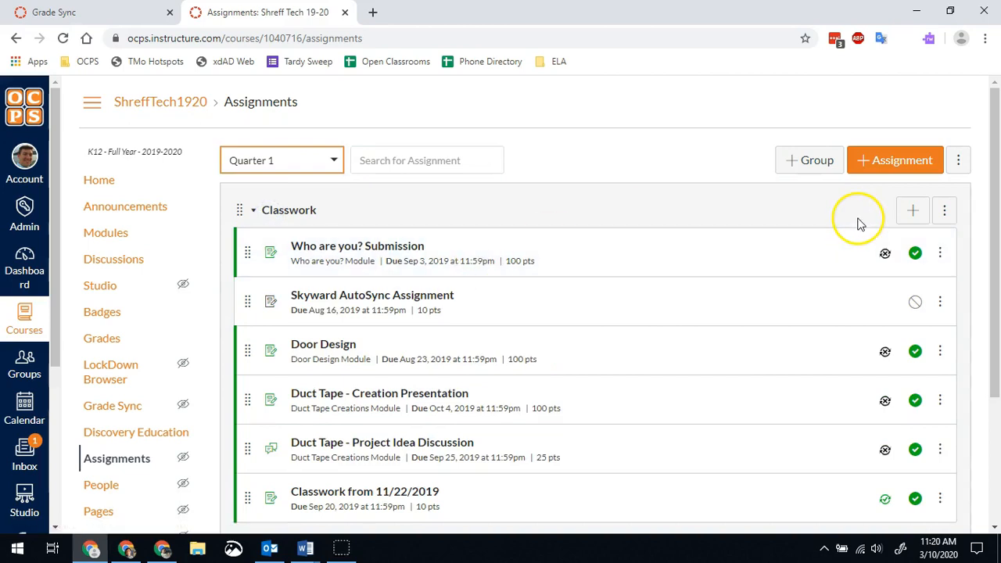
{"action": "mouse_move", "coordinate": [886, 254]}
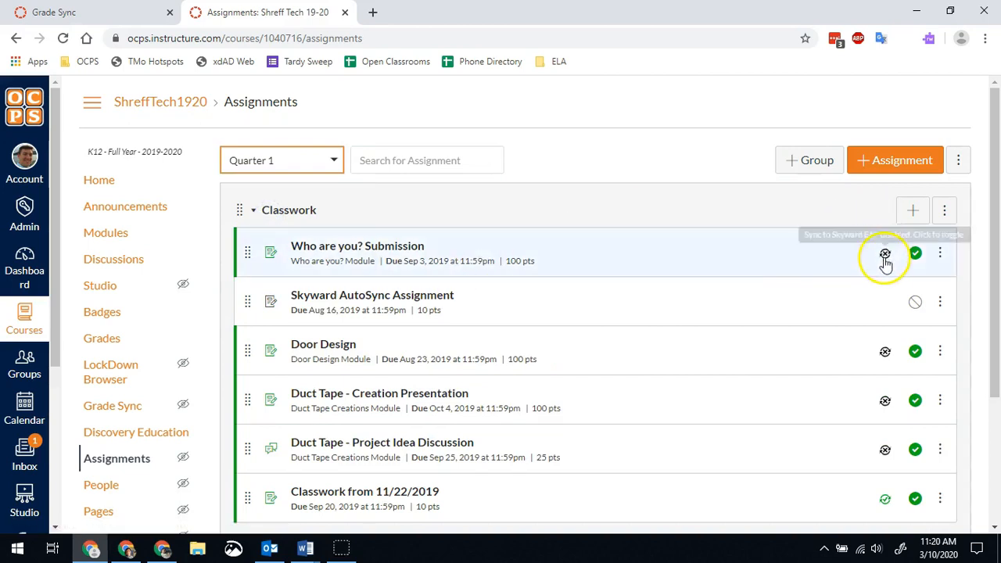
{"action": "scroll", "scroll_direction": "down", "scroll_amount": 3}
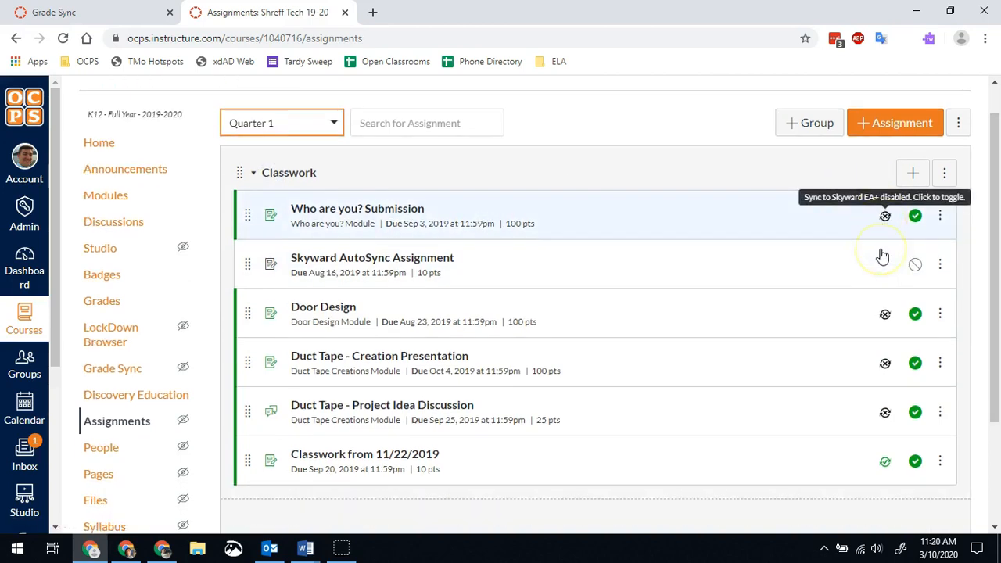
{"action": "scroll", "scroll_direction": "down", "scroll_amount": 3}
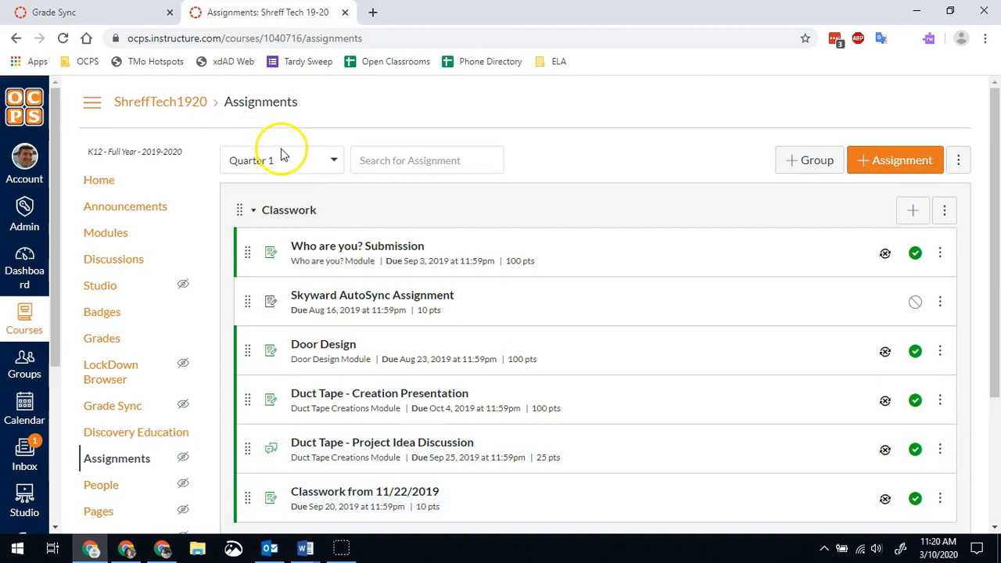
{"action": "left_click", "coordinate": [282, 160]}
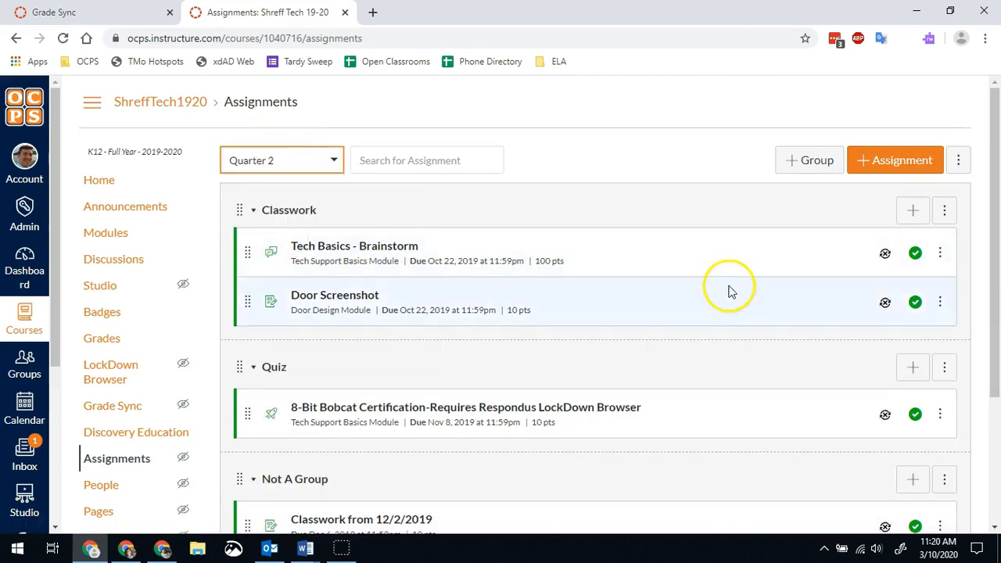
{"action": "scroll", "scroll_direction": "down", "scroll_amount": 3}
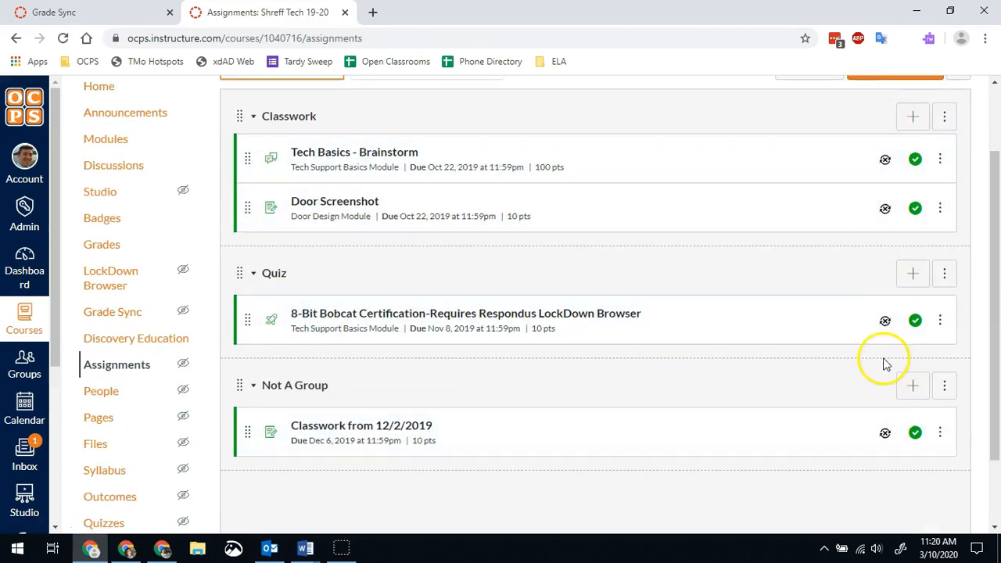
{"action": "left_click", "coordinate": [282, 160]}
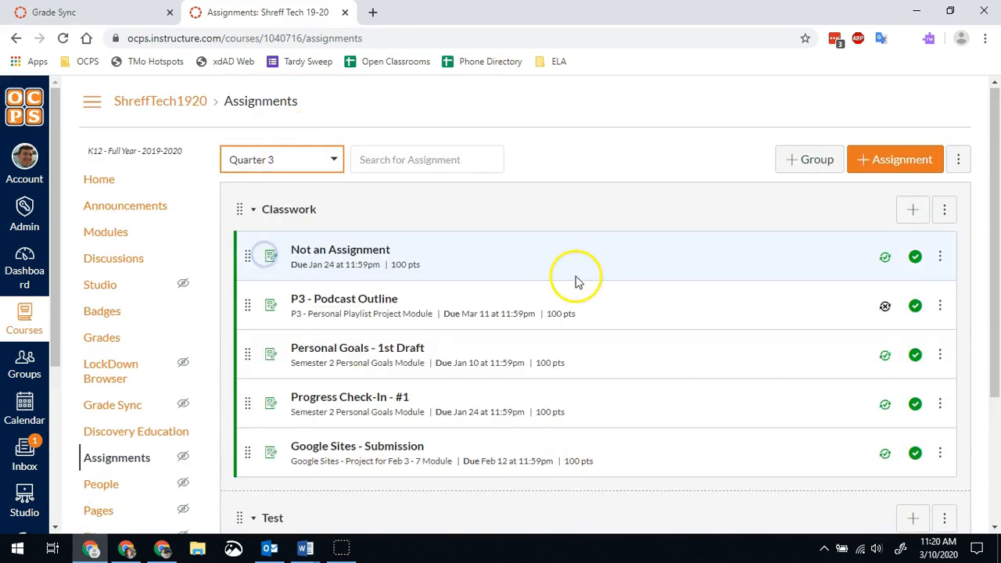
{"action": "scroll", "scroll_direction": "down", "scroll_amount": 3}
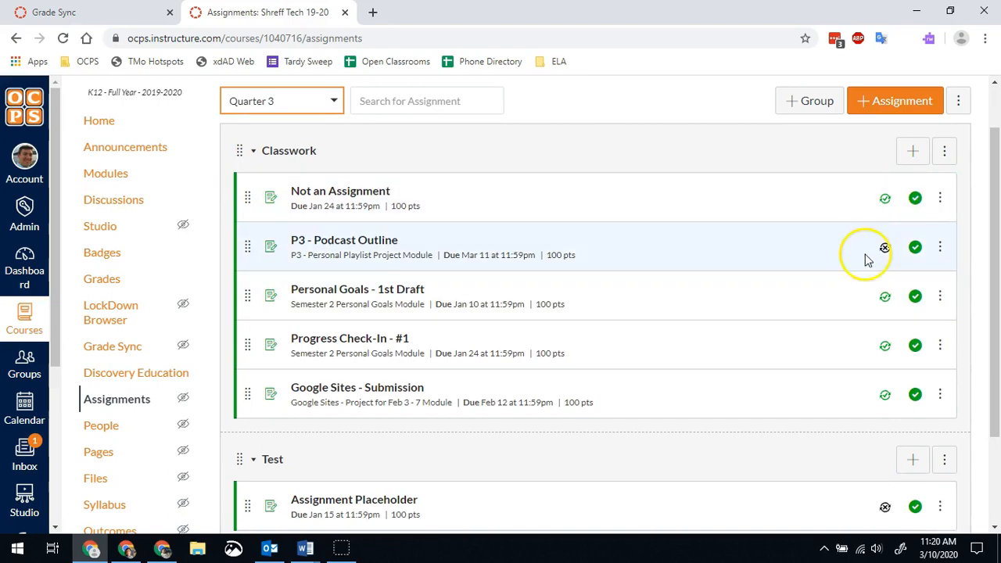
{"action": "scroll", "scroll_direction": "down", "scroll_amount": 3}
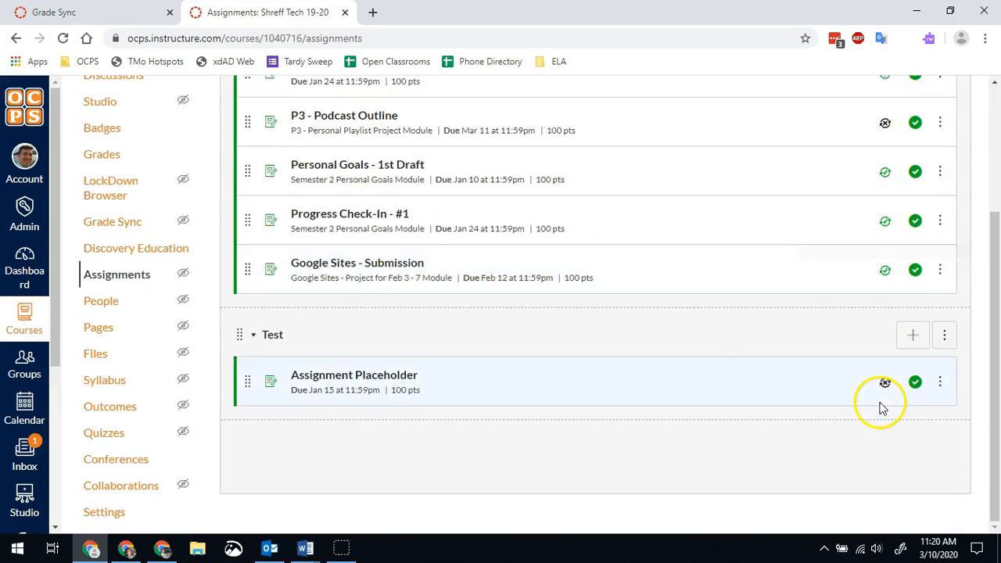